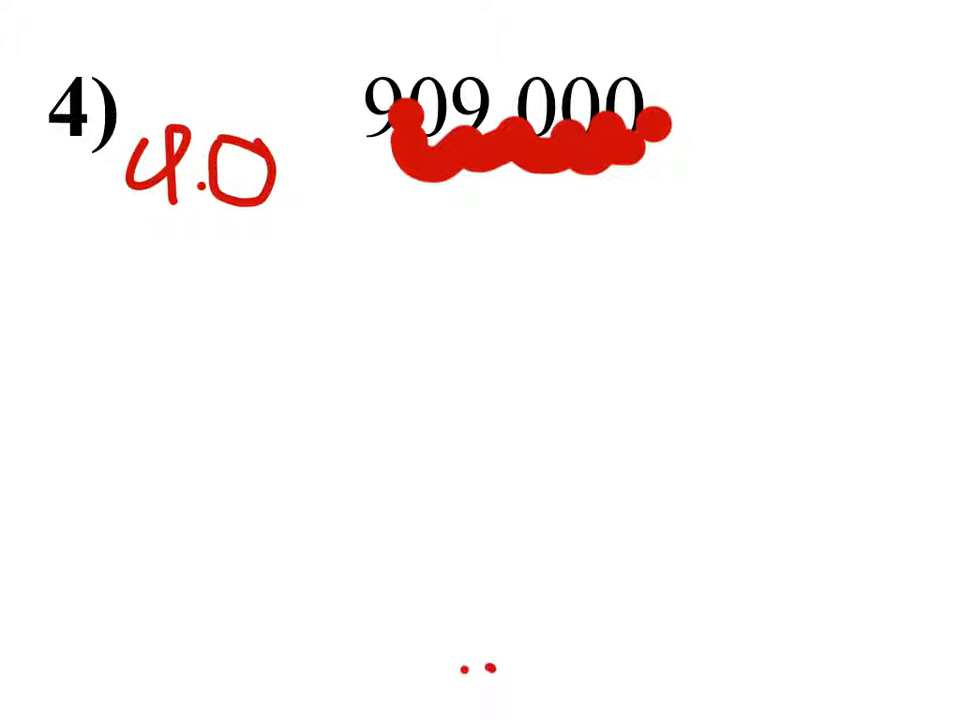
- Write the red digits 9.09 beside problem 4 and start 9.09 on the line below
drag(300, 130, 310, 200)
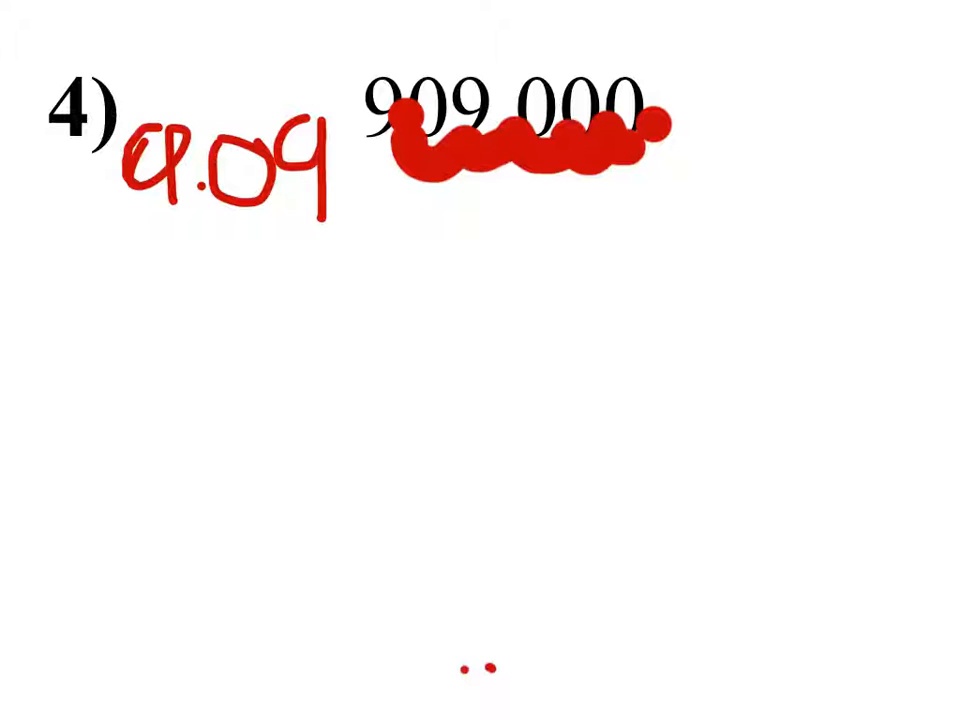
drag(184, 270, 230, 340)
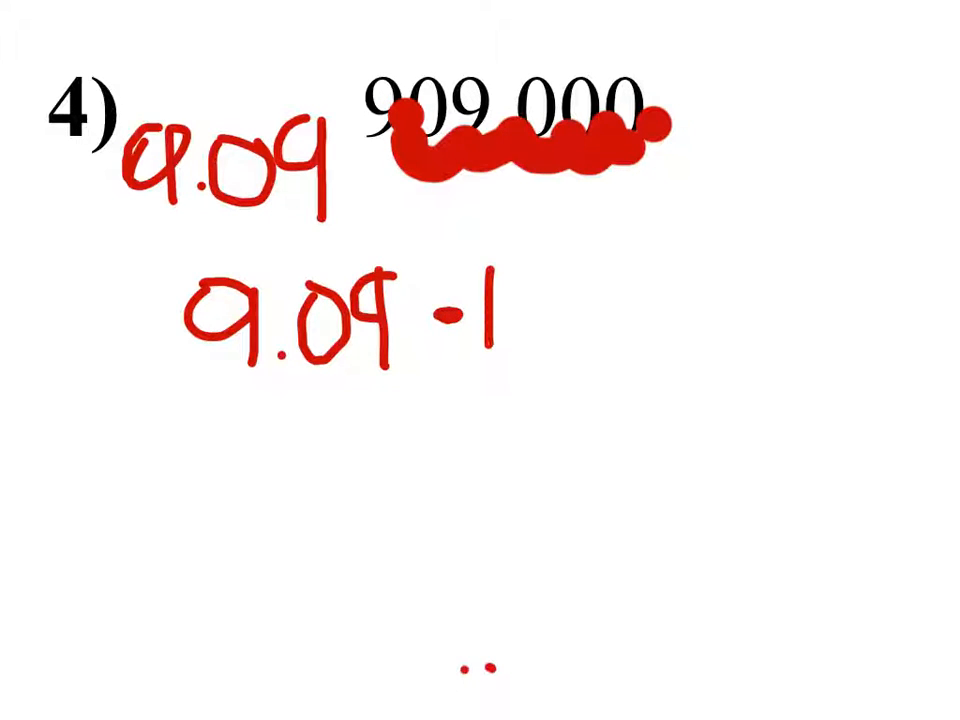
- Write 9.09 · 10 in red and begin the exponent above the 10
text(0)
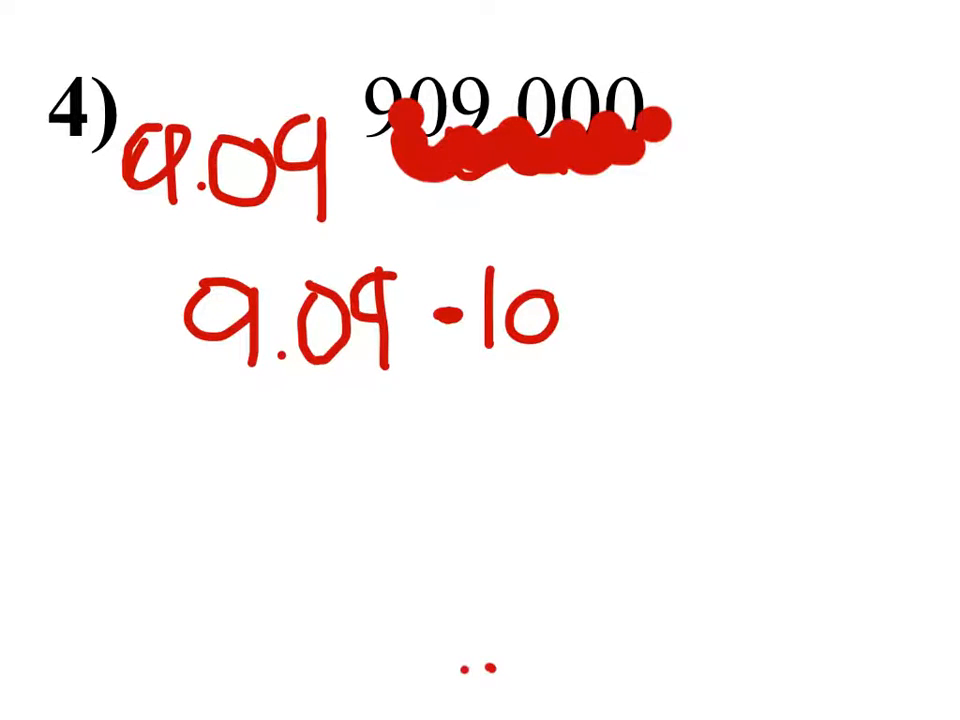
click(580, 244)
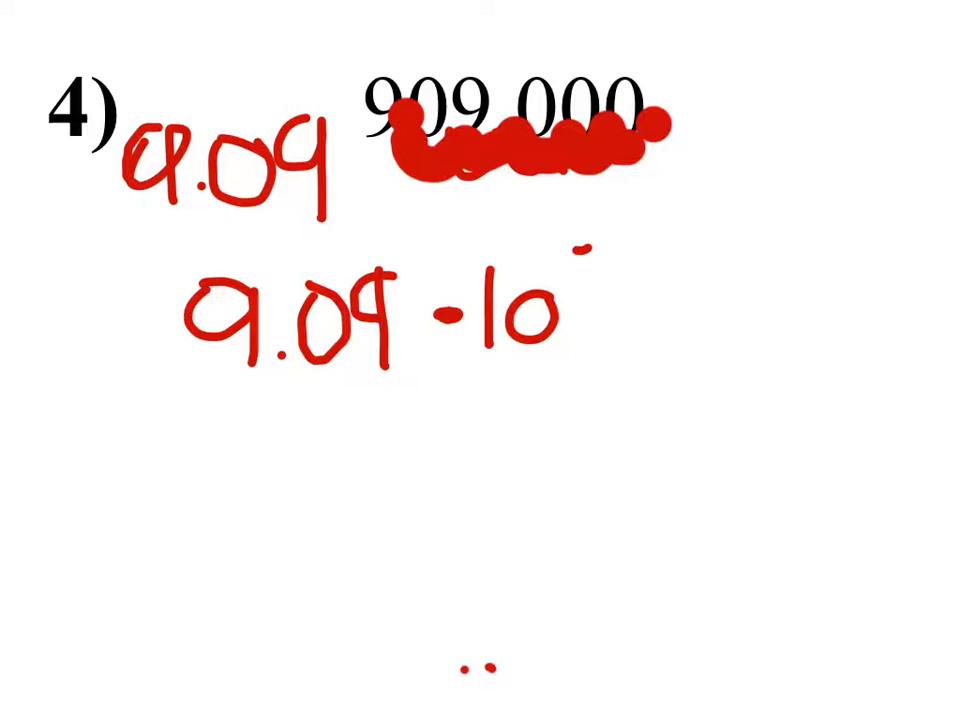